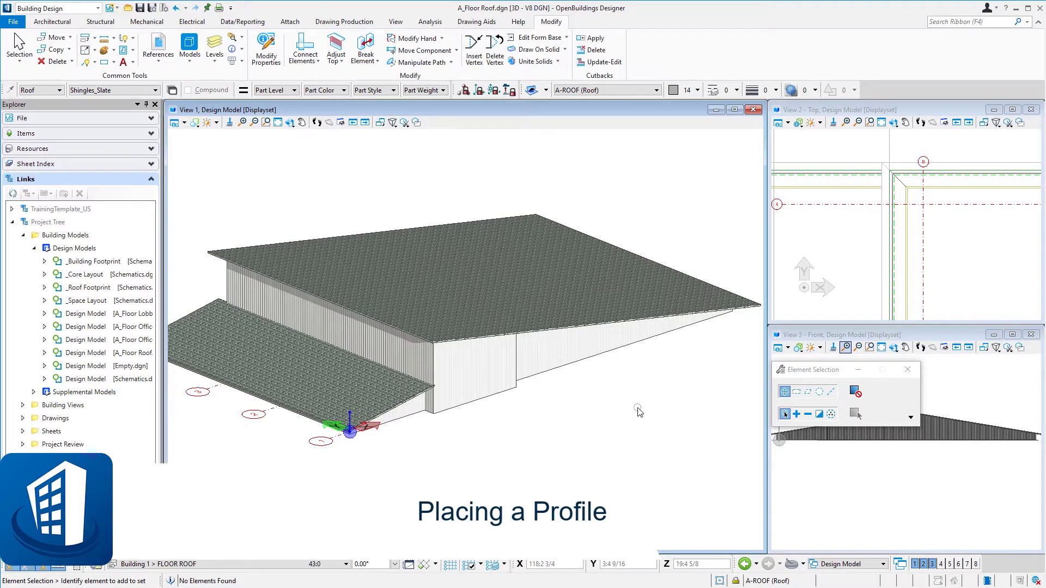
{"action": "mouse_move", "coordinate": [625, 413]}
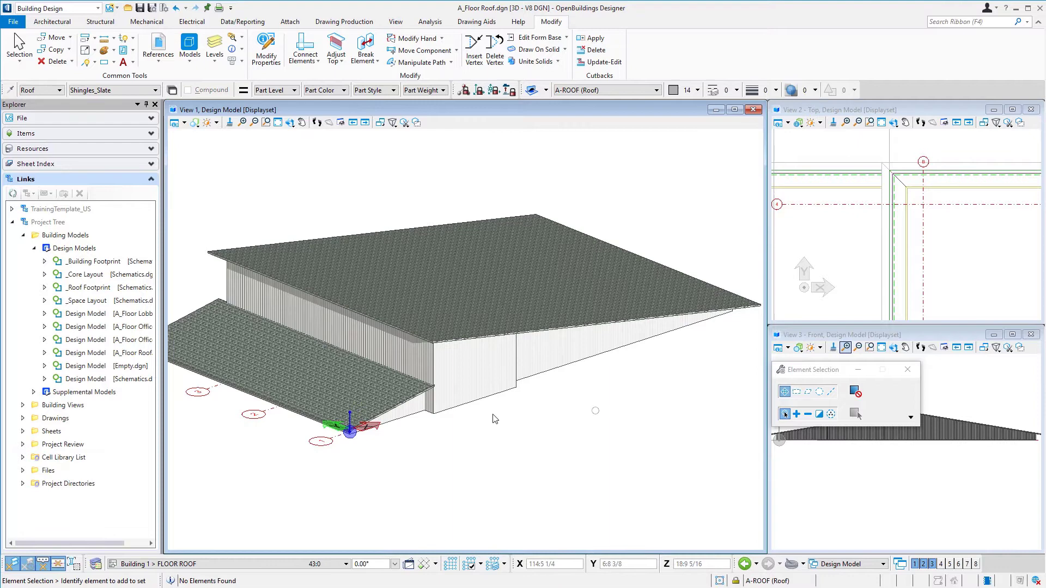
- Browse the Project Tree design models, open A_Floor Office 1, and show the Architectural tools
{"action": "left_click", "coordinate": [94, 313]}
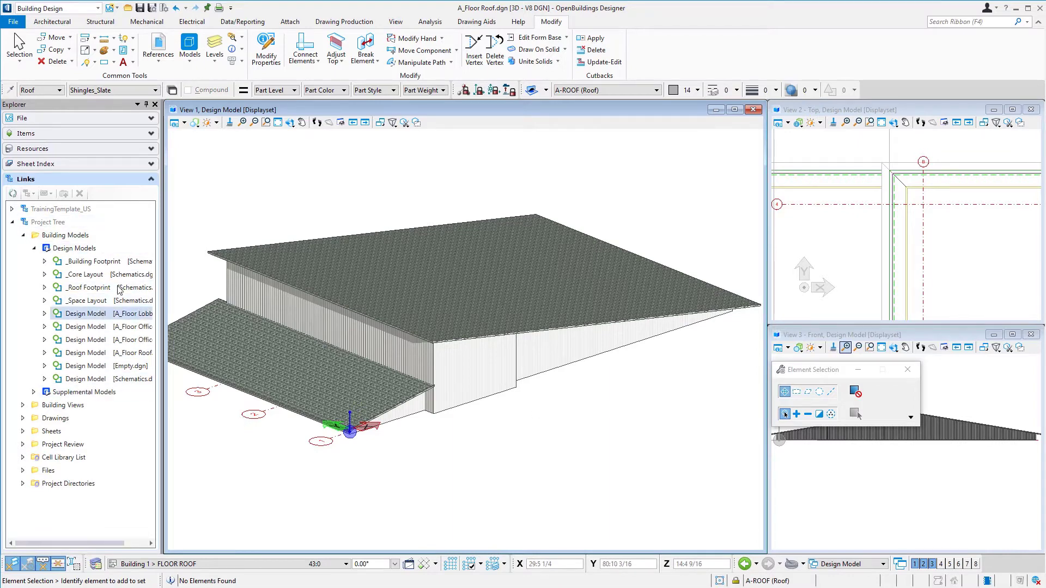
{"action": "left_click", "coordinate": [73, 248]}
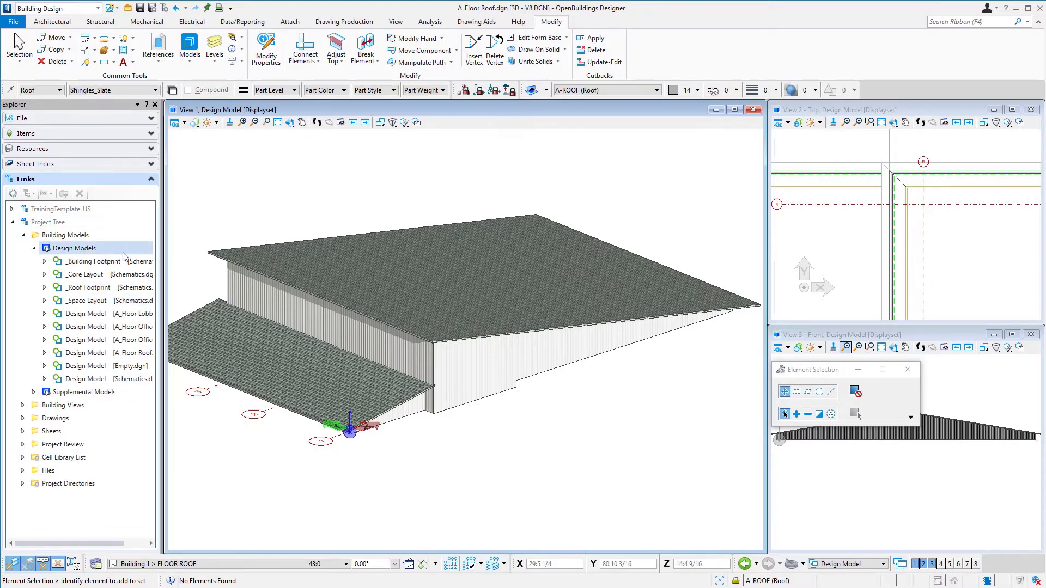
{"action": "left_click", "coordinate": [101, 352]}
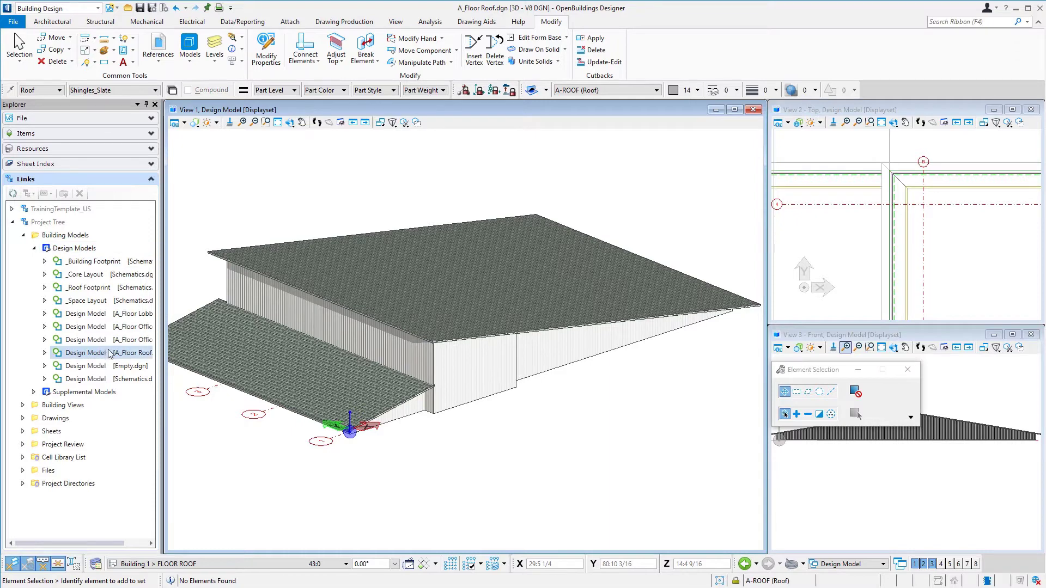
{"action": "left_click", "coordinate": [101, 340]}
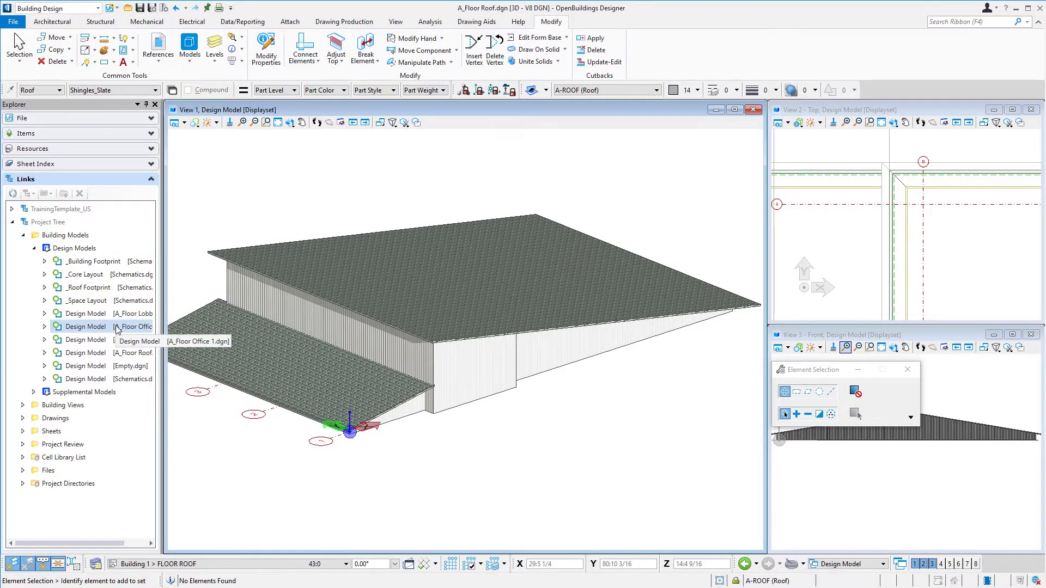
{"action": "left_click", "coordinate": [94, 326]}
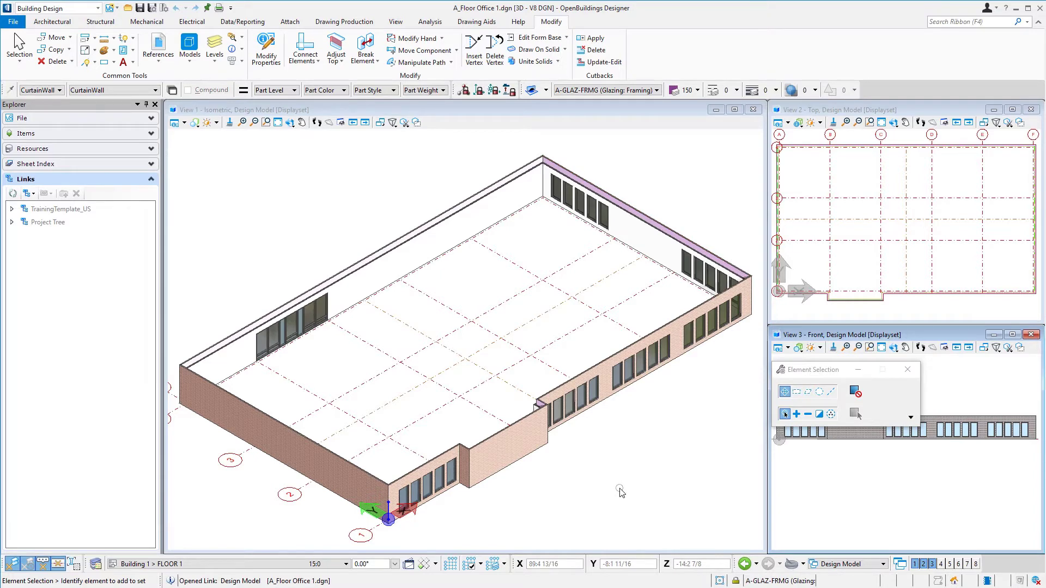
{"action": "mouse_move", "coordinate": [617, 479]}
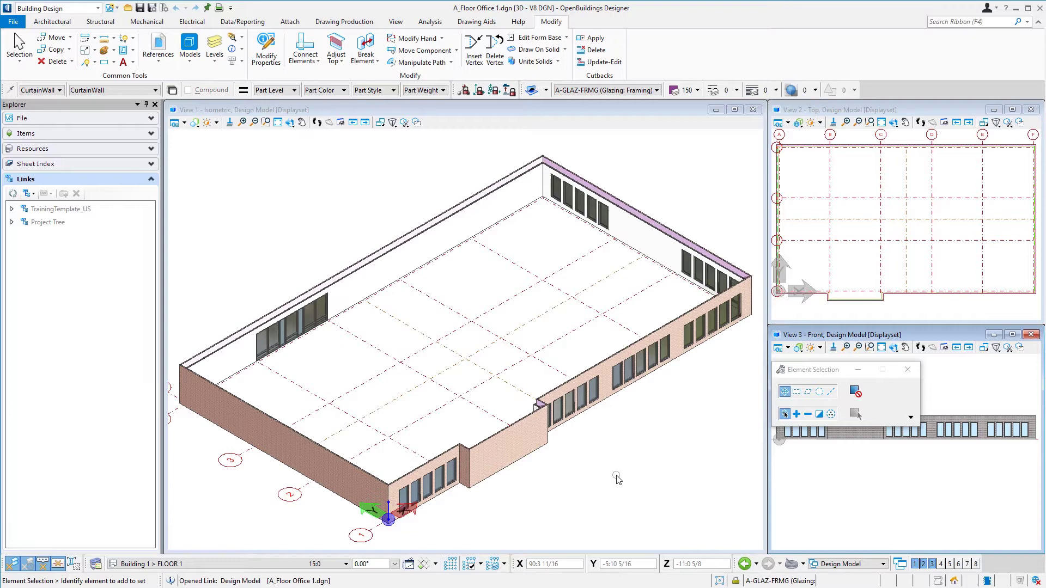
{"action": "left_click", "coordinate": [51, 22]}
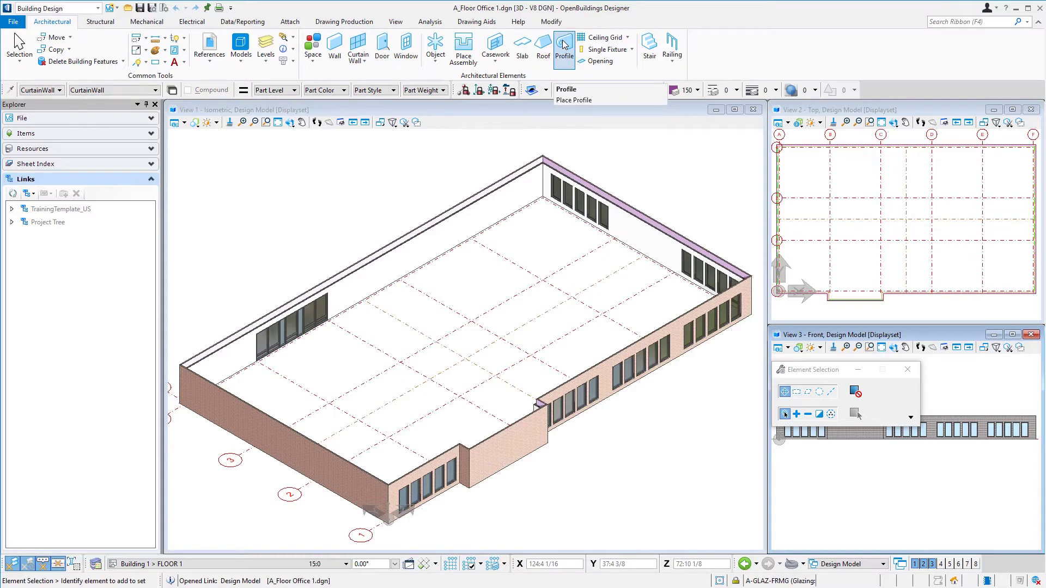
- Start the Profile tool and choose the *Example | Metal Cornice Bullnose profile
{"action": "left_click", "coordinate": [563, 47]}
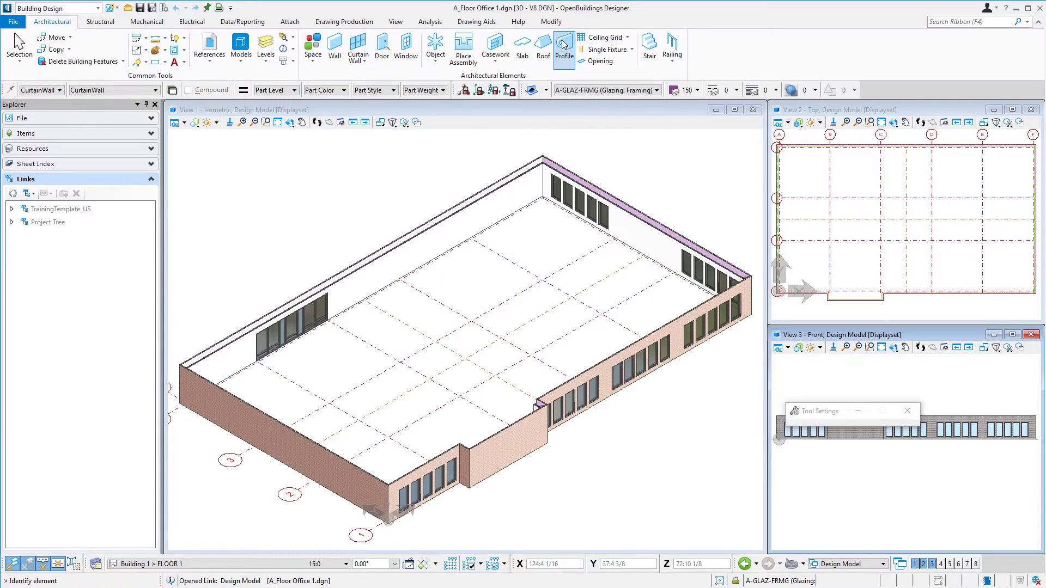
{"action": "left_click", "coordinate": [563, 42]}
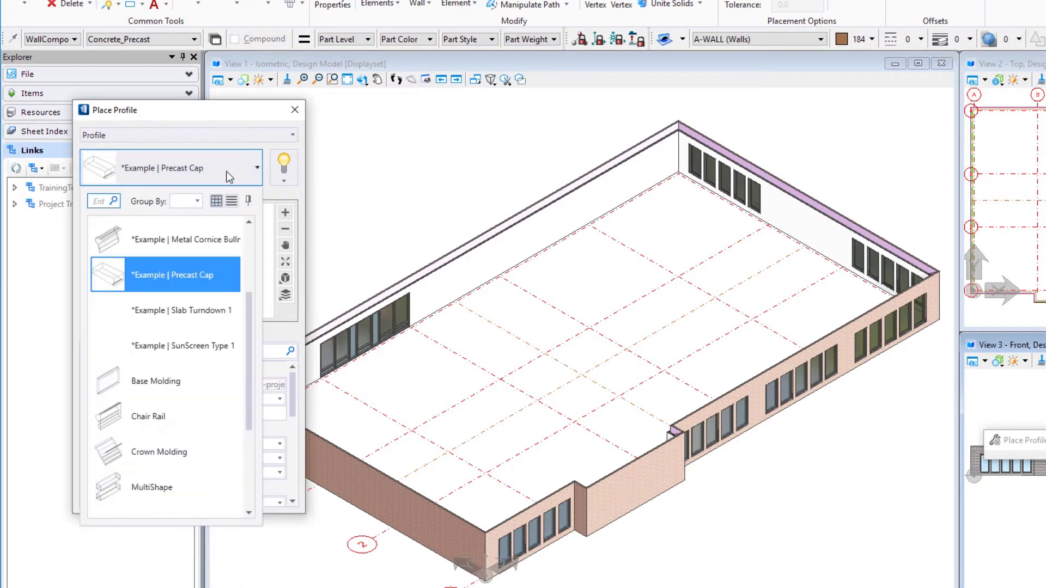
{"action": "scroll", "scroll_direction": "down", "scroll_amount": 3}
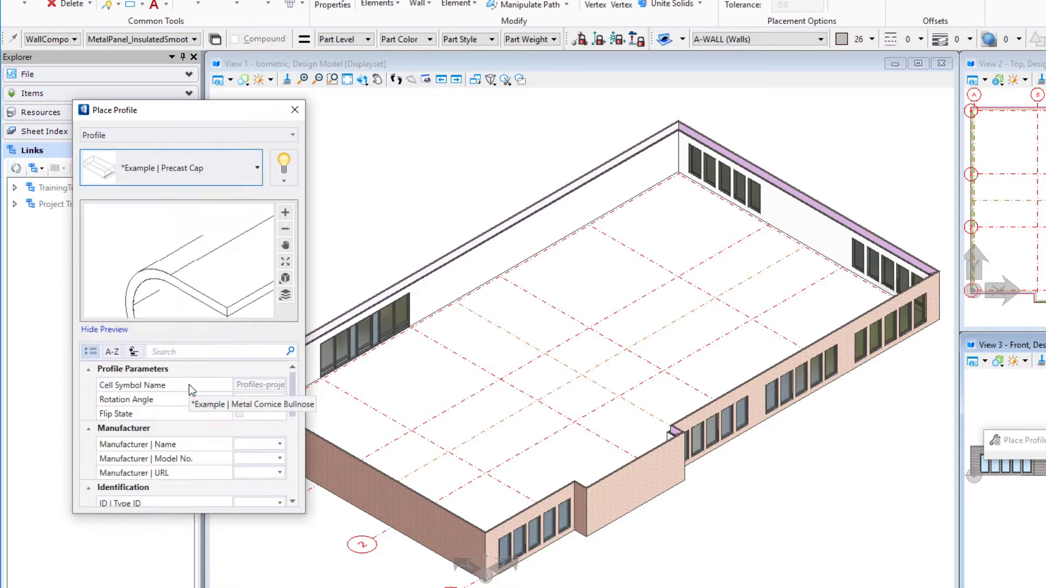
{"action": "left_click", "coordinate": [171, 167]}
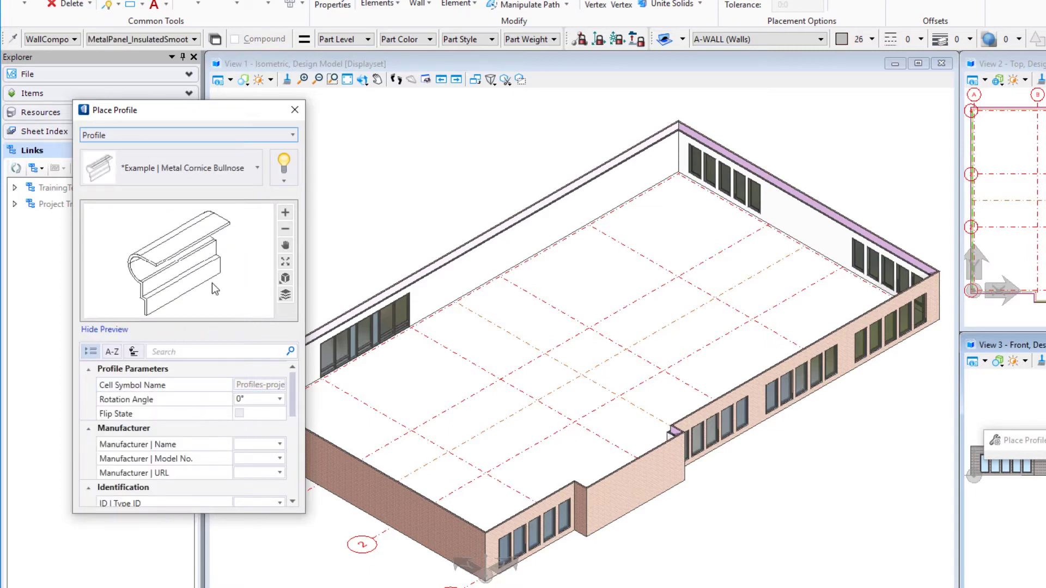
{"action": "mouse_move", "coordinate": [154, 308]}
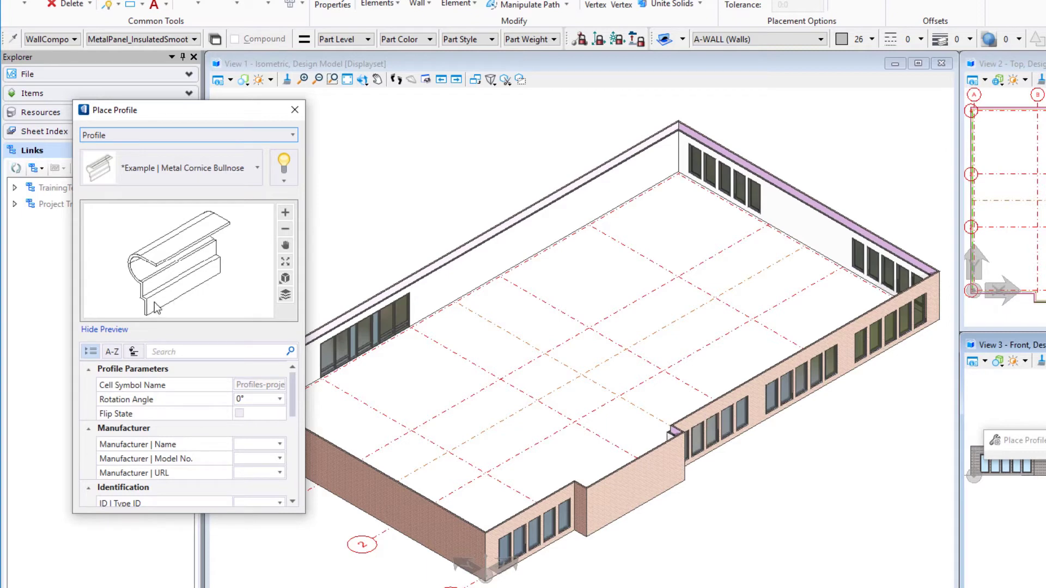
{"action": "mouse_move", "coordinate": [235, 252]}
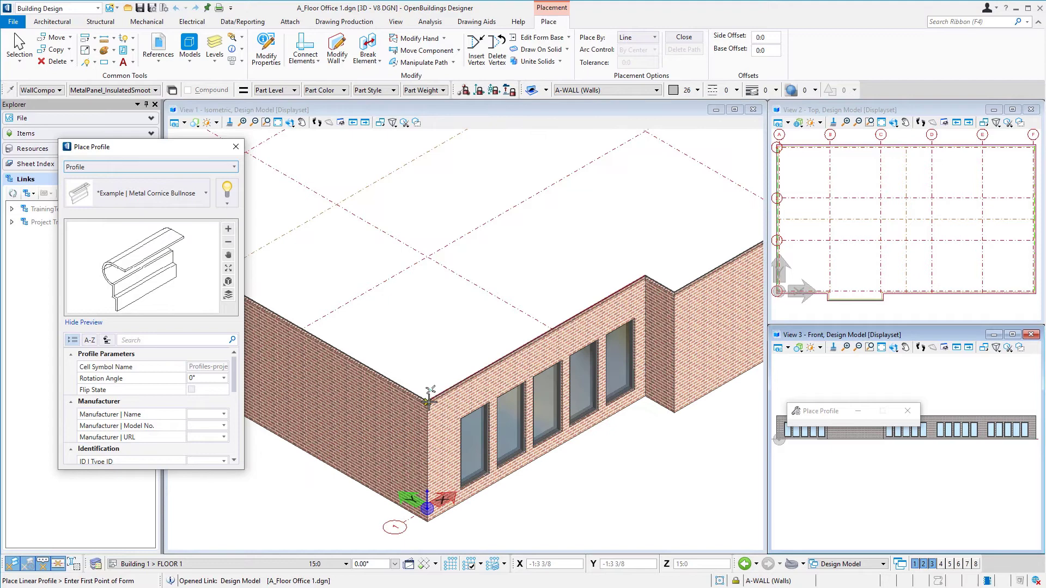
{"action": "left_click", "coordinate": [431, 396]}
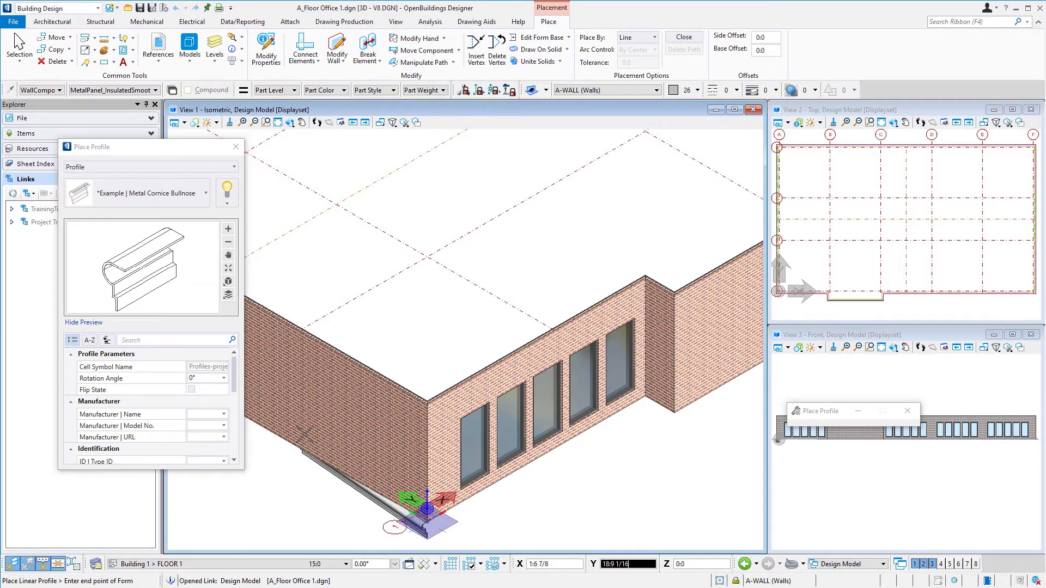
{"action": "left_click", "coordinate": [479, 91]}
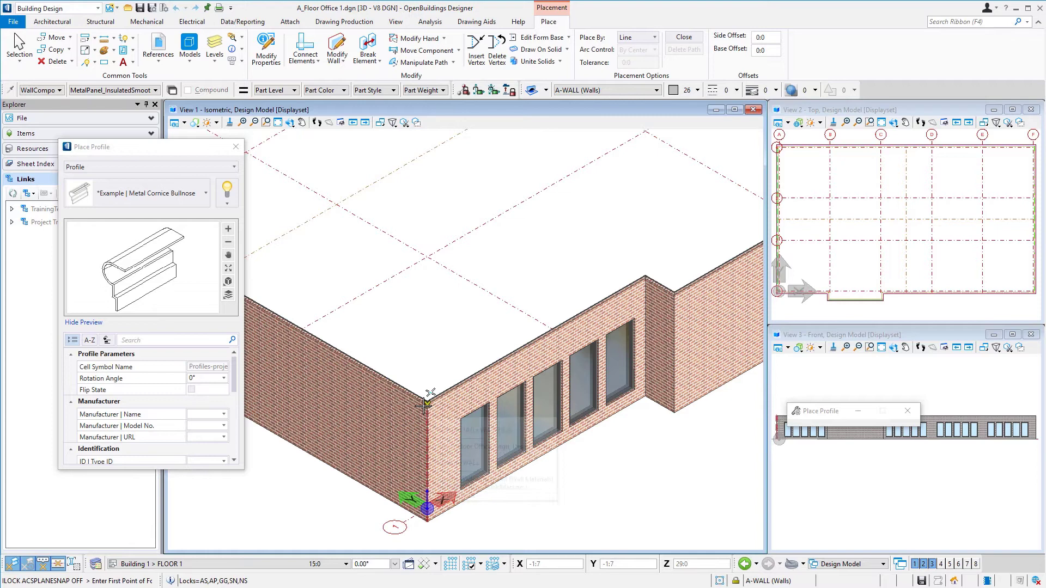
- Start the cornice cap run at the top corner of the brick wall
{"action": "left_click", "coordinate": [427, 400]}
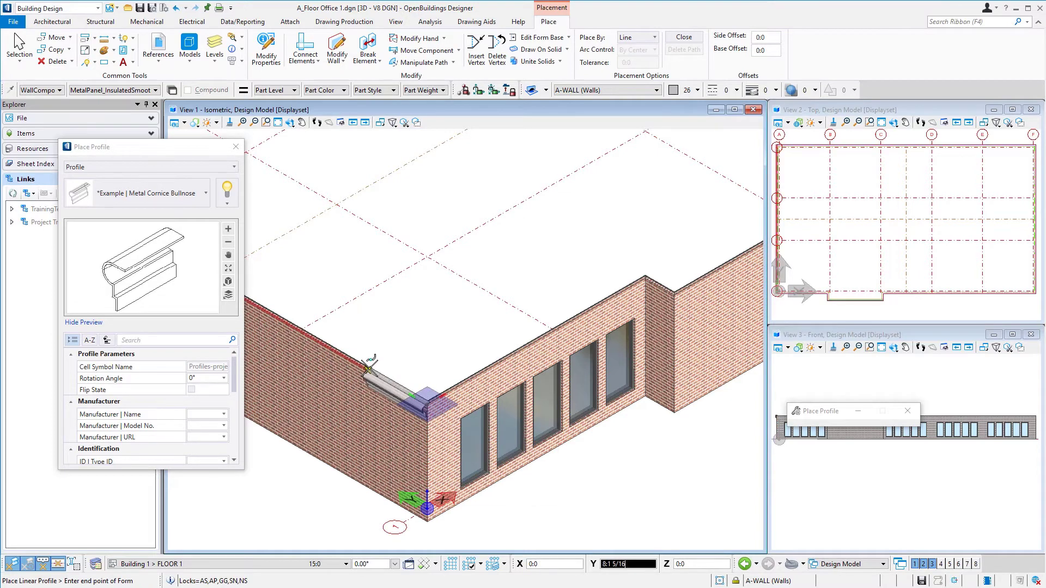
{"action": "mouse_move", "coordinate": [370, 367]}
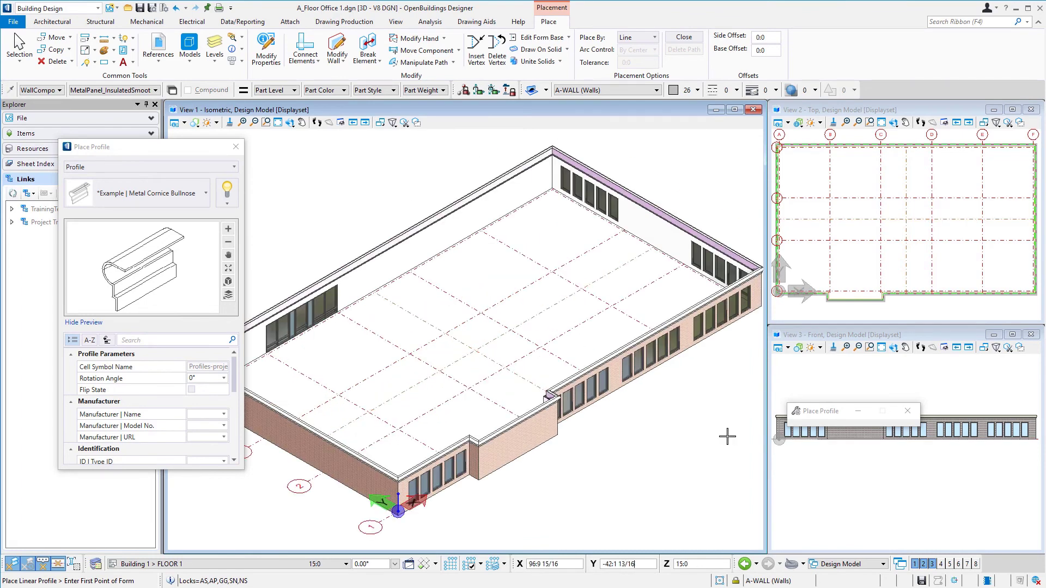
{"action": "mouse_move", "coordinate": [706, 438]}
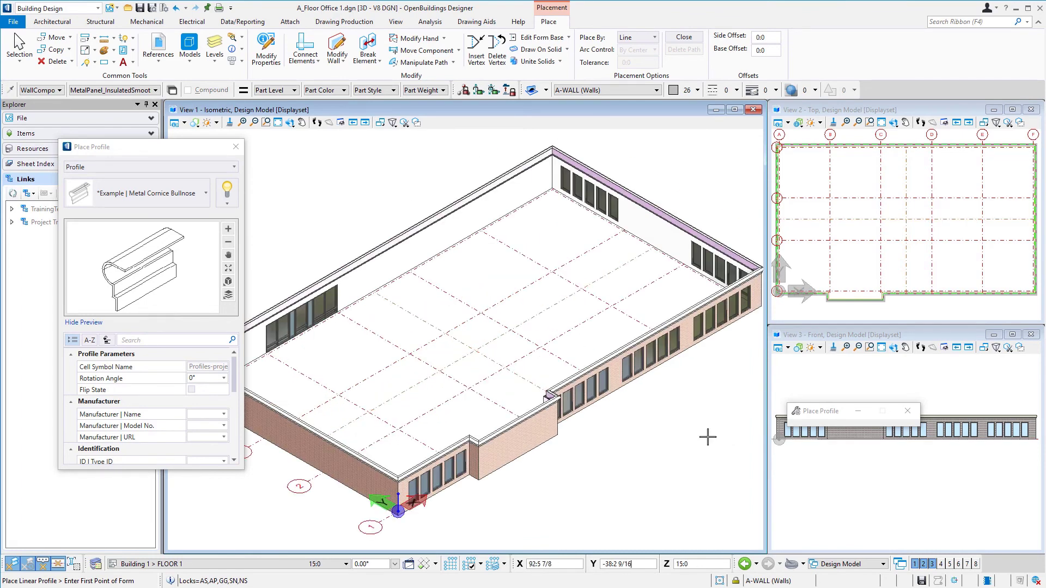